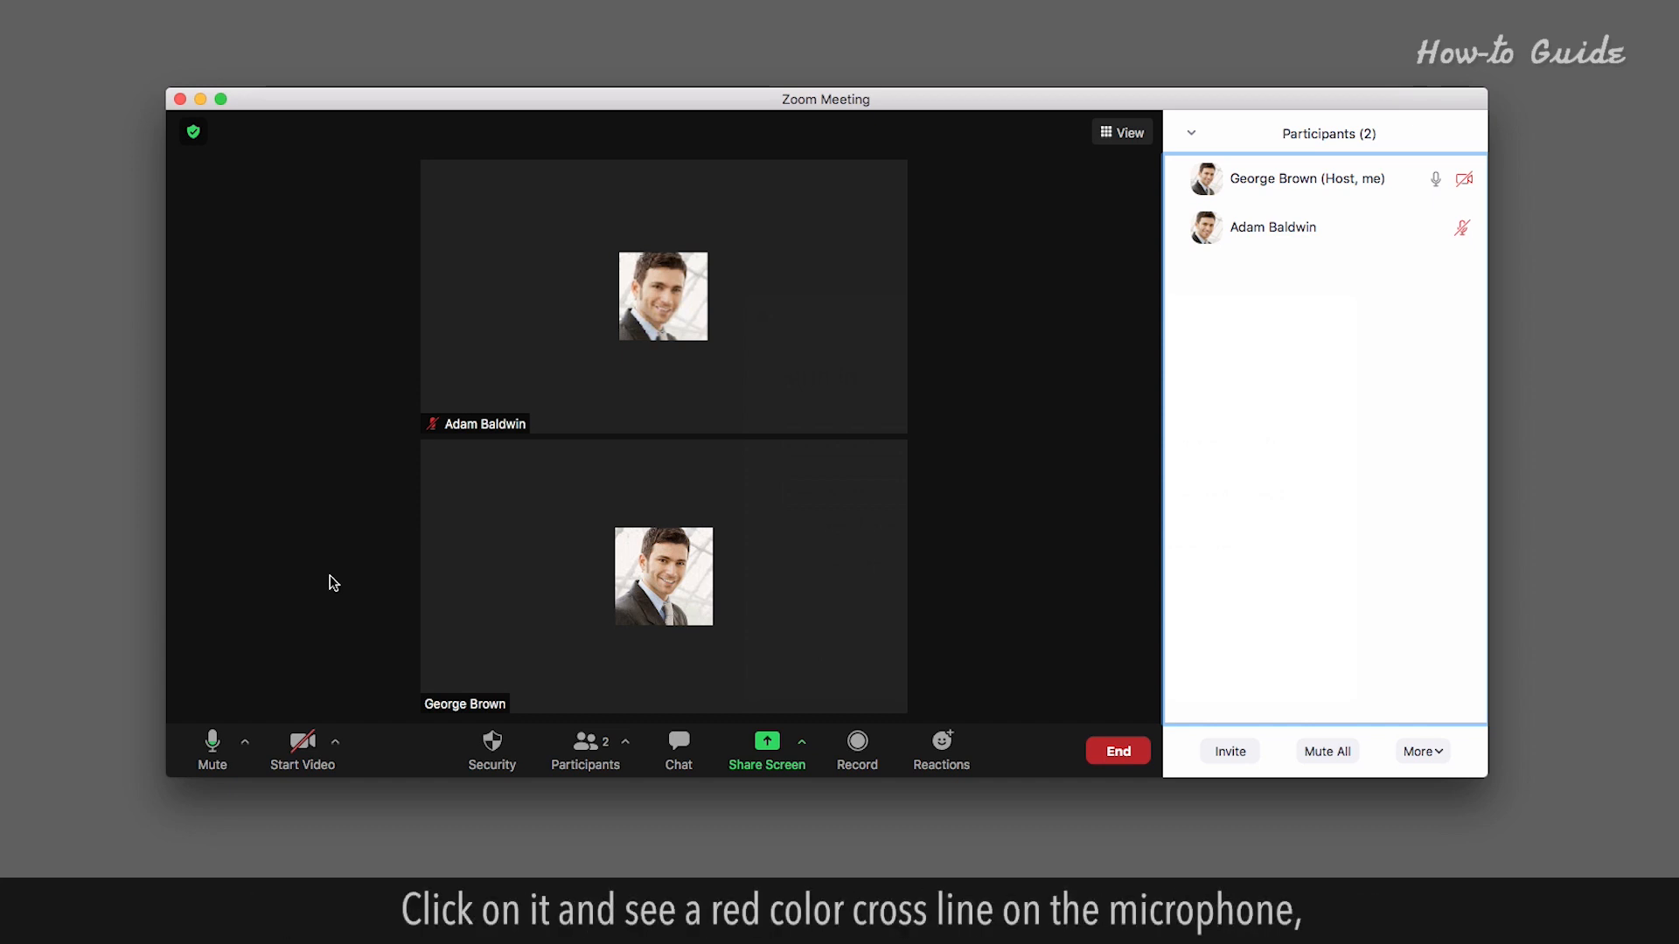
pyautogui.moveTo(211, 745)
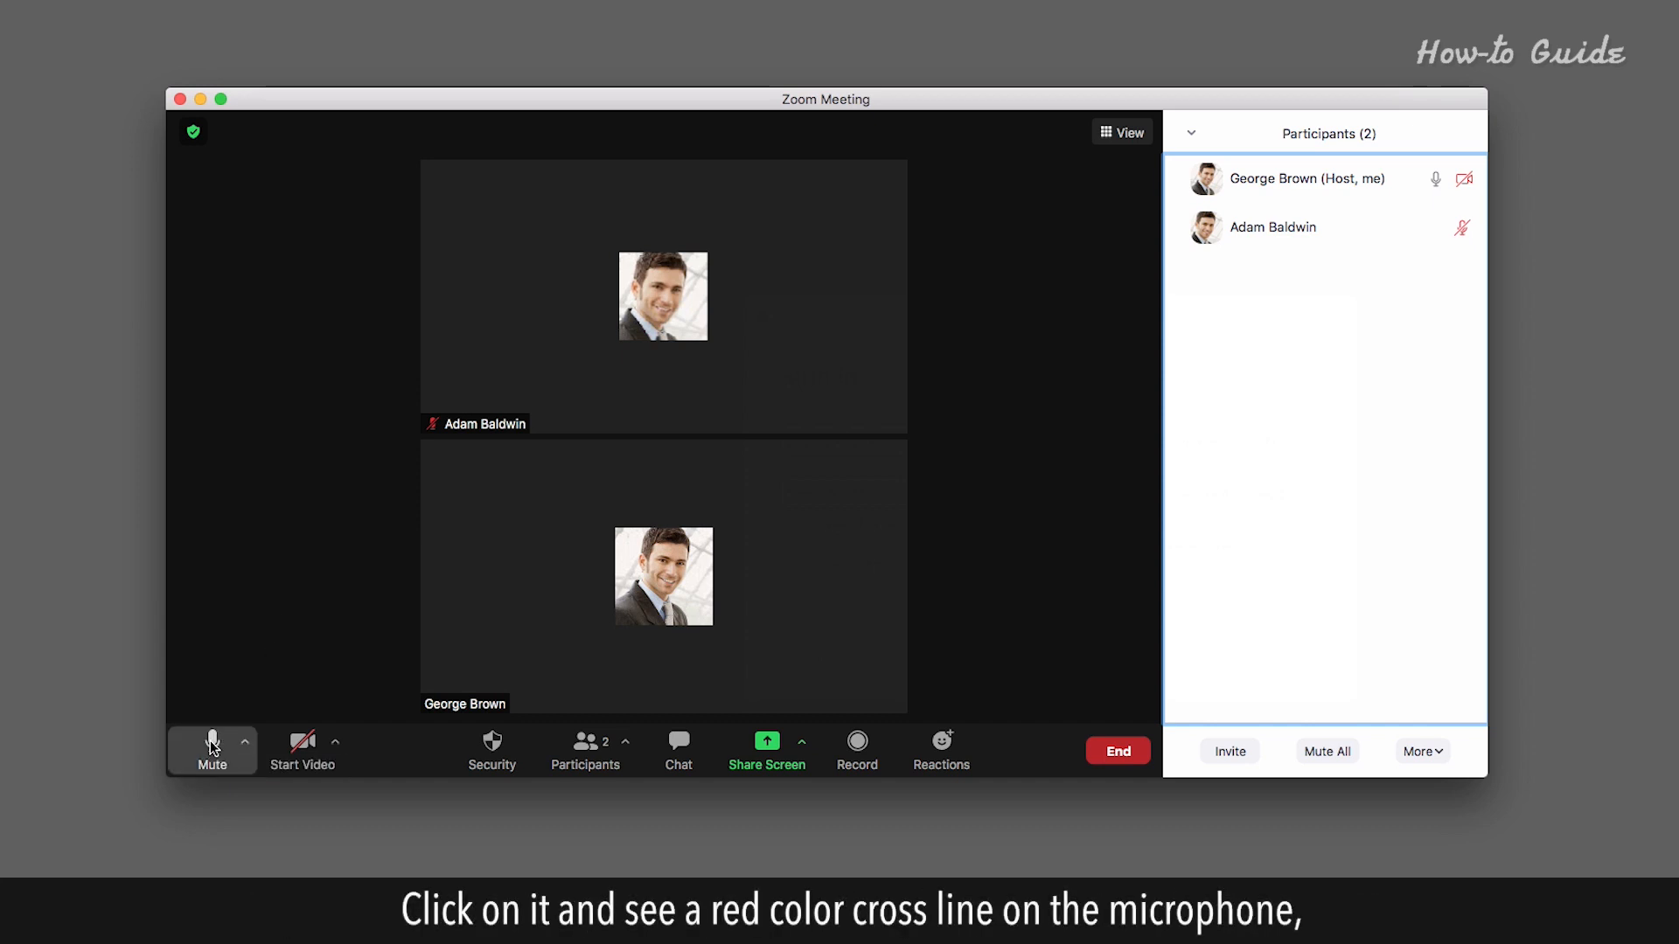
# - Mute all current and new participants with 'Allow participants to unmute themselves' unchecked
pyautogui.click(211, 747)
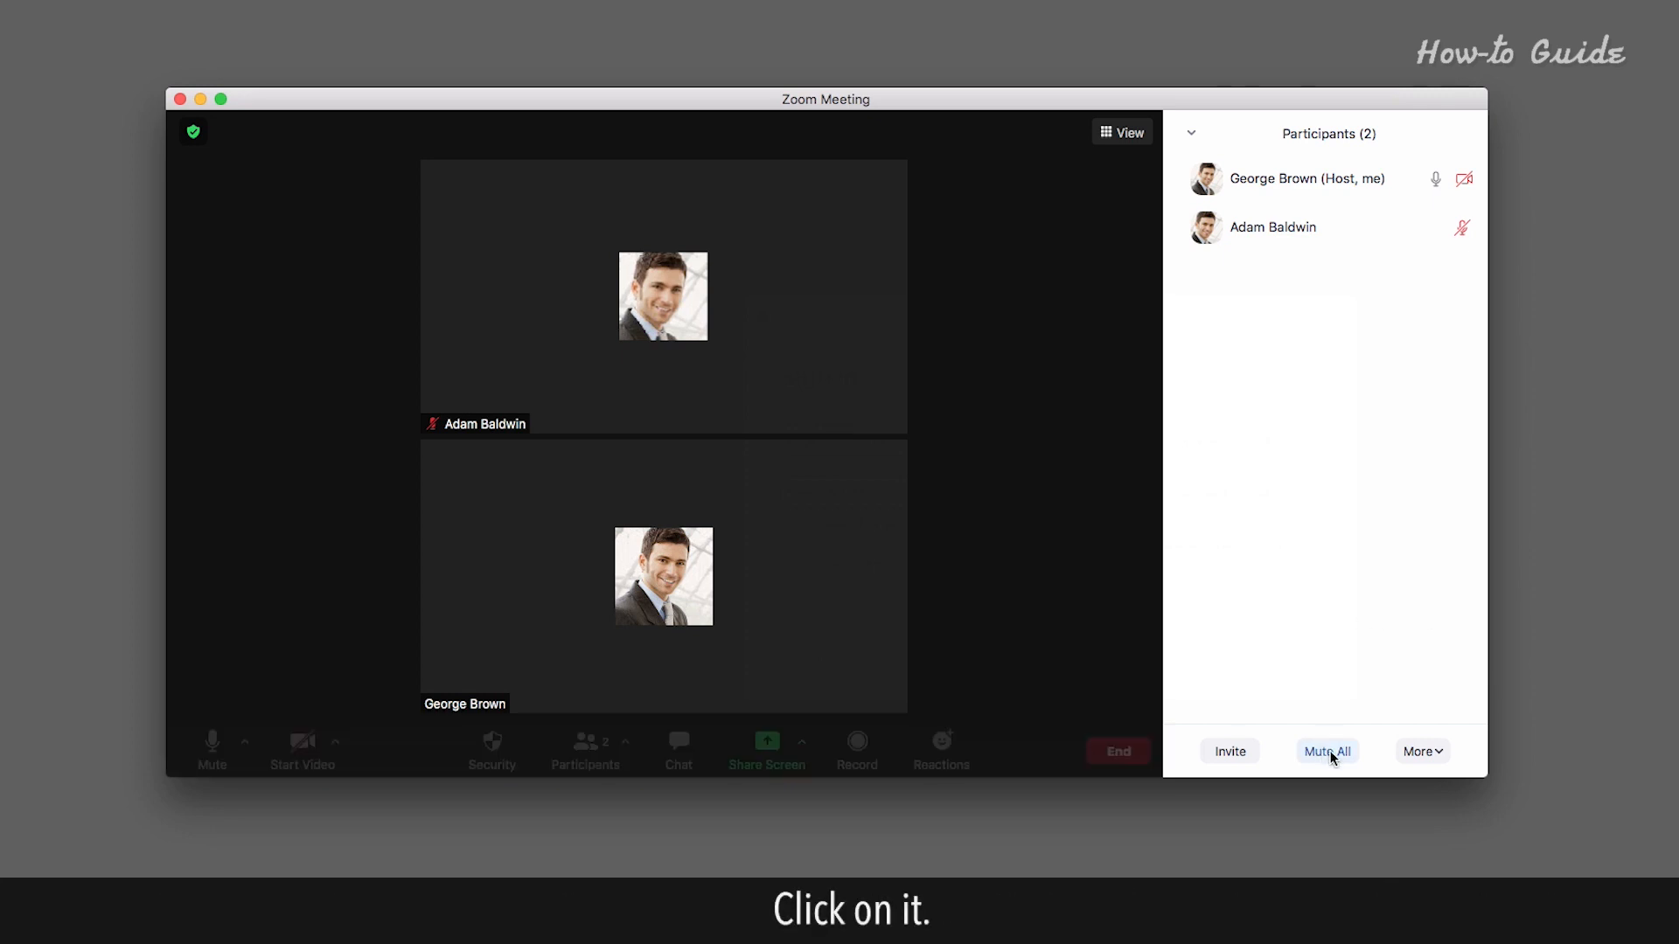
pyautogui.click(1327, 750)
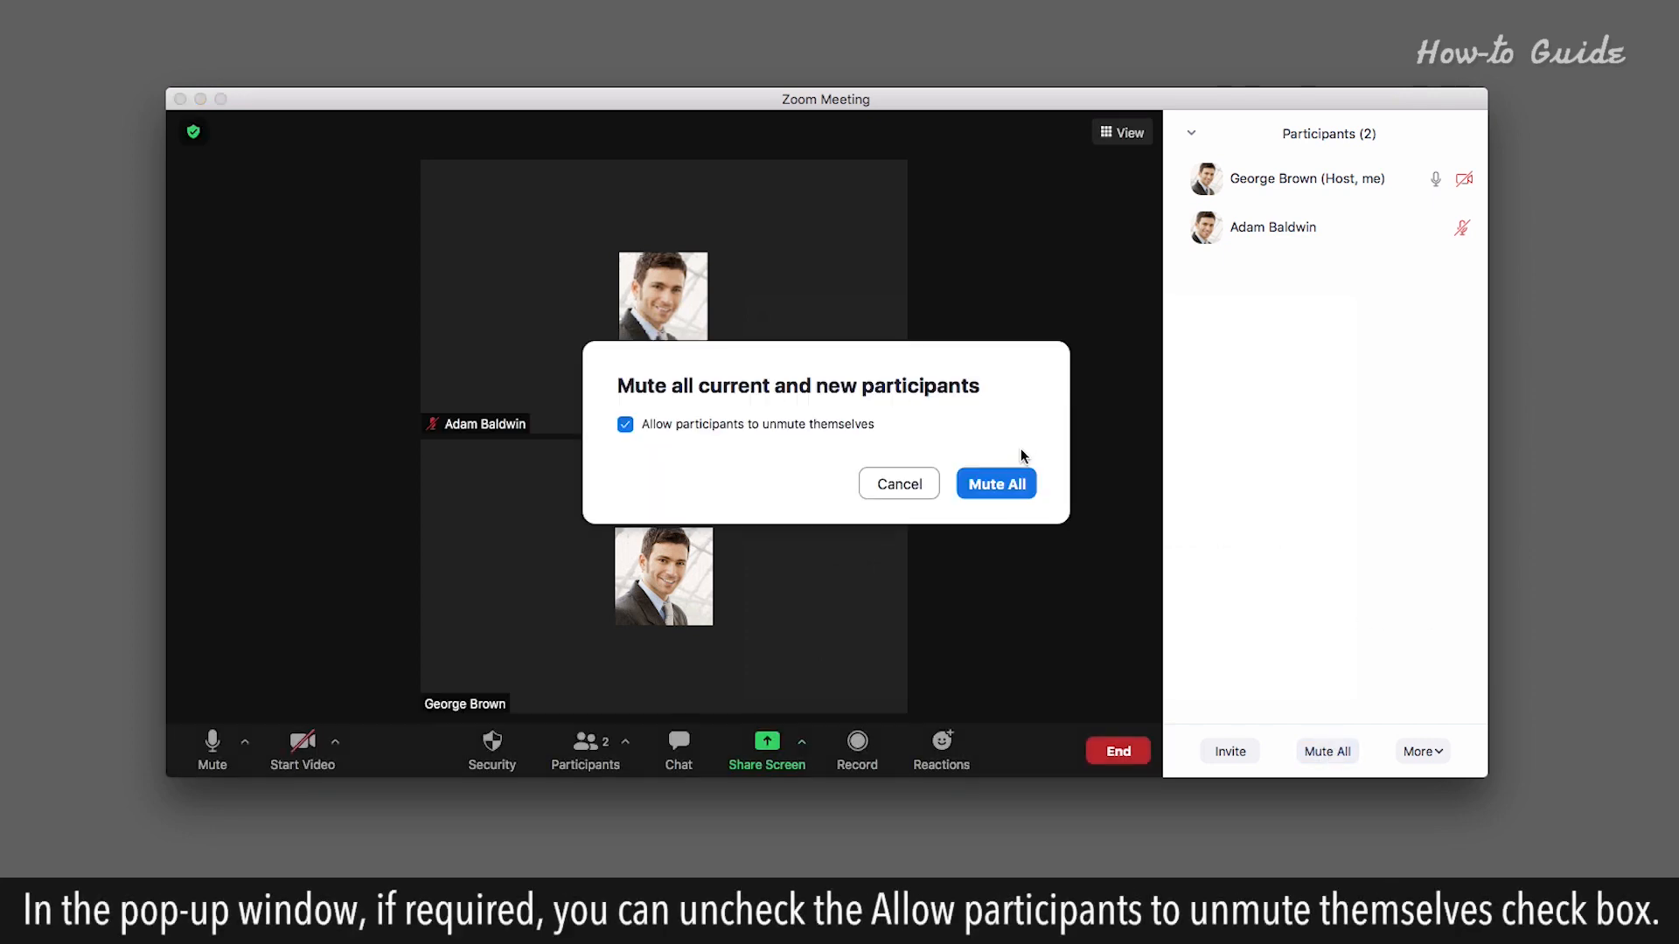
pyautogui.moveTo(876, 439)
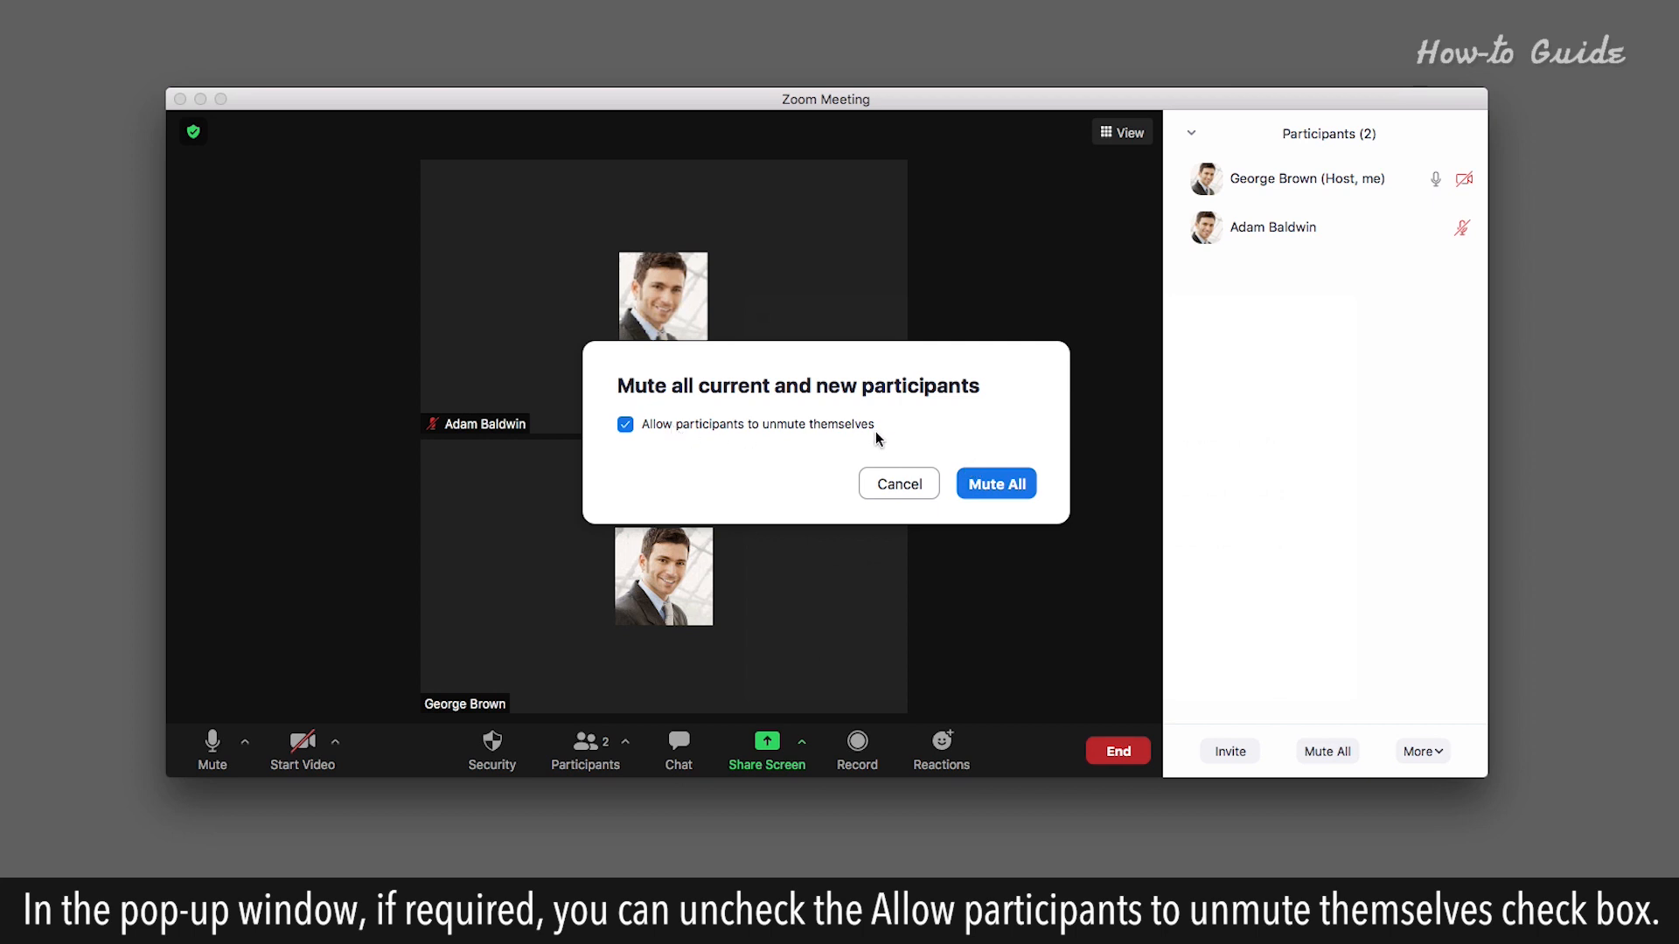
pyautogui.moveTo(658, 434)
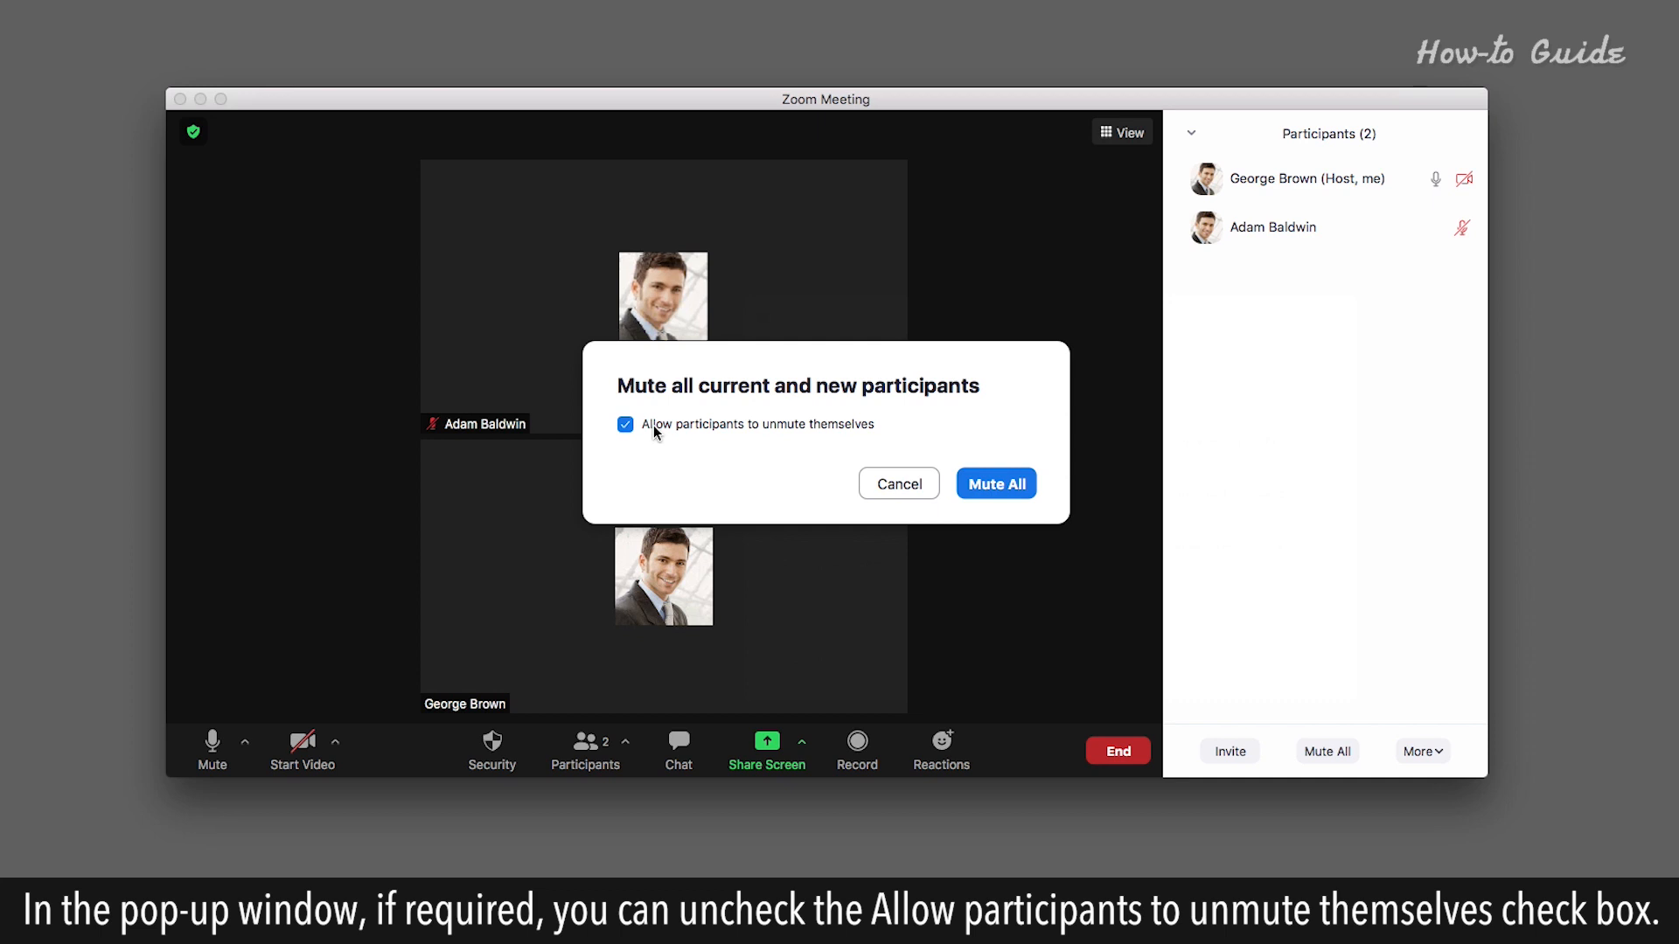
pyautogui.click(626, 424)
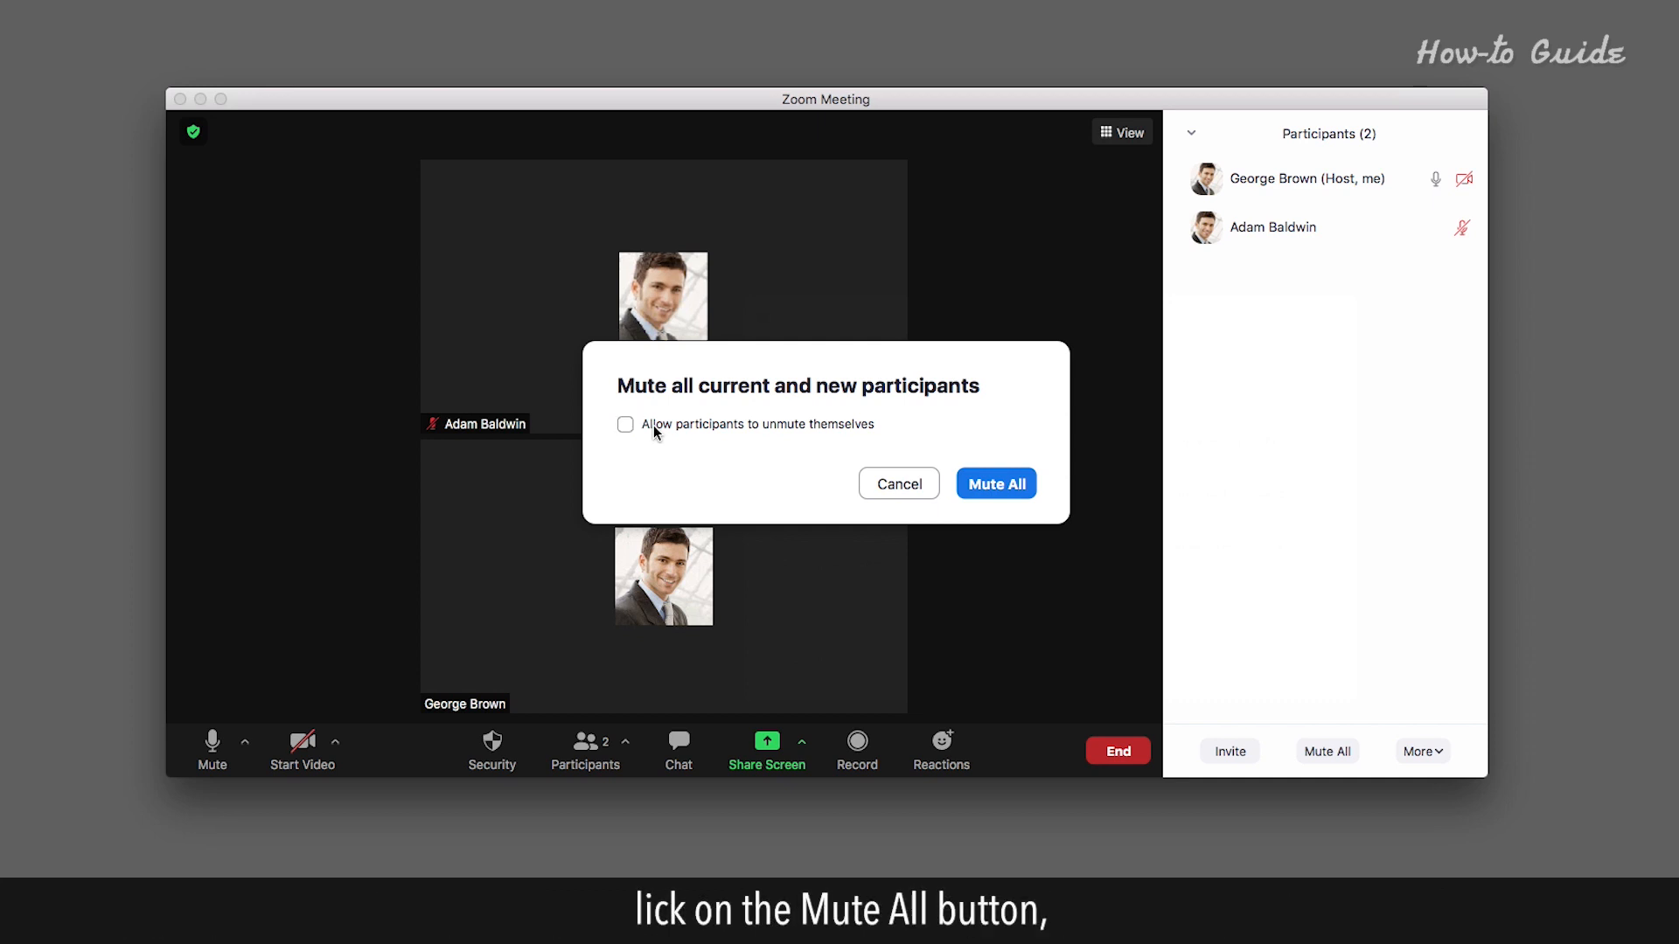
pyautogui.click(993, 482)
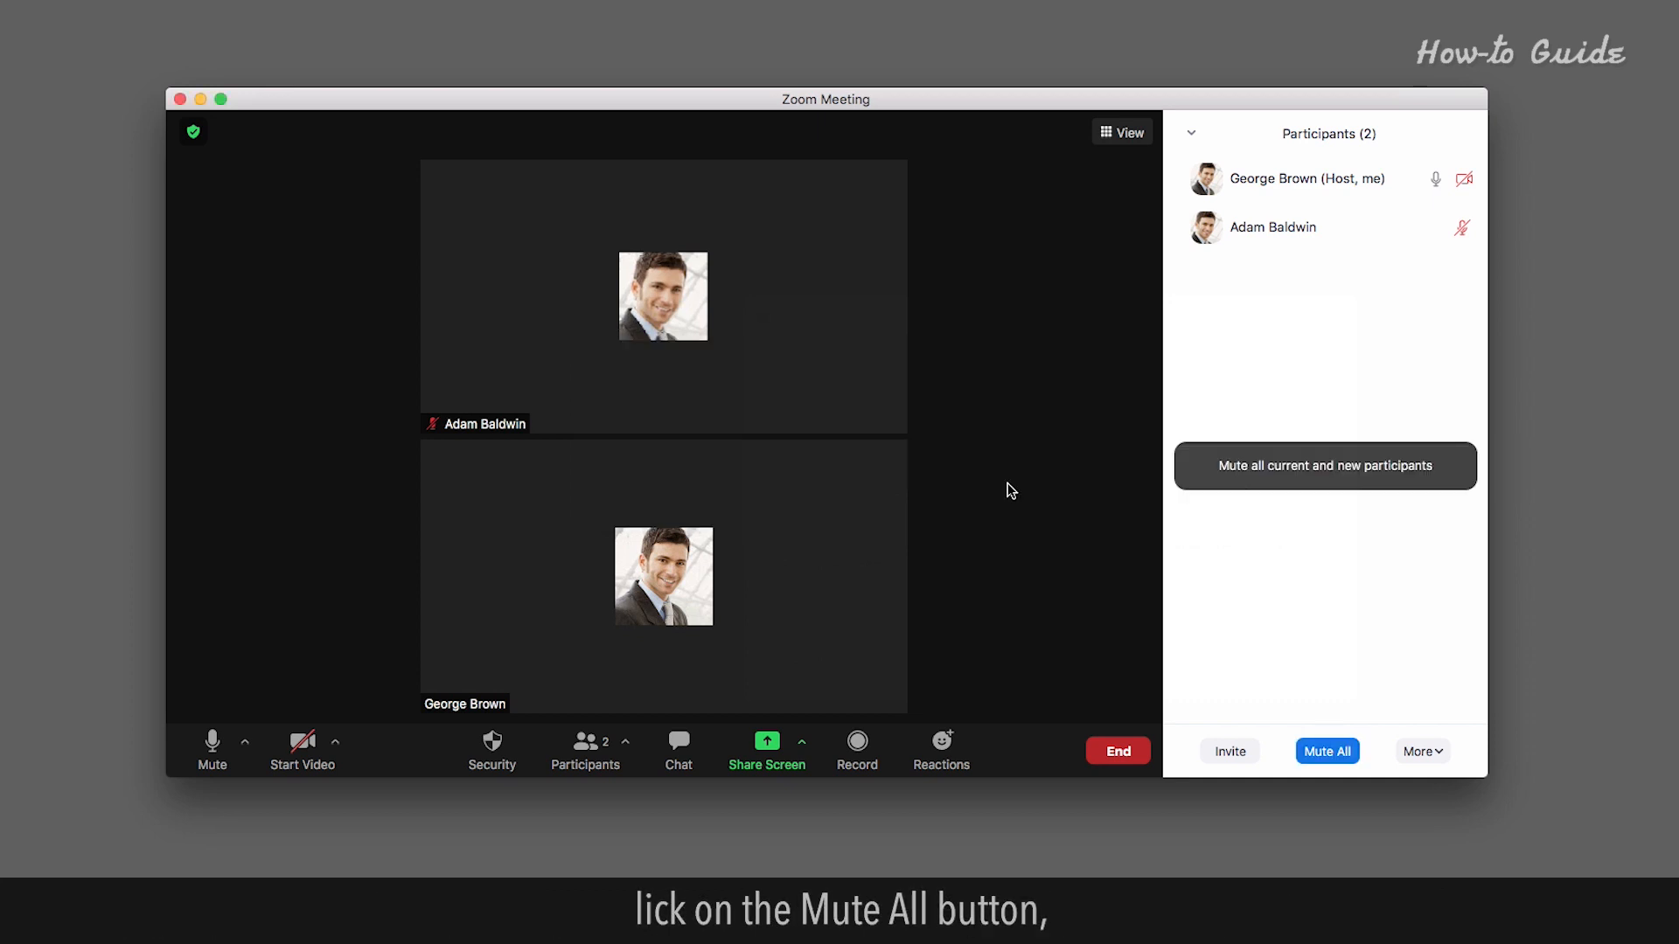